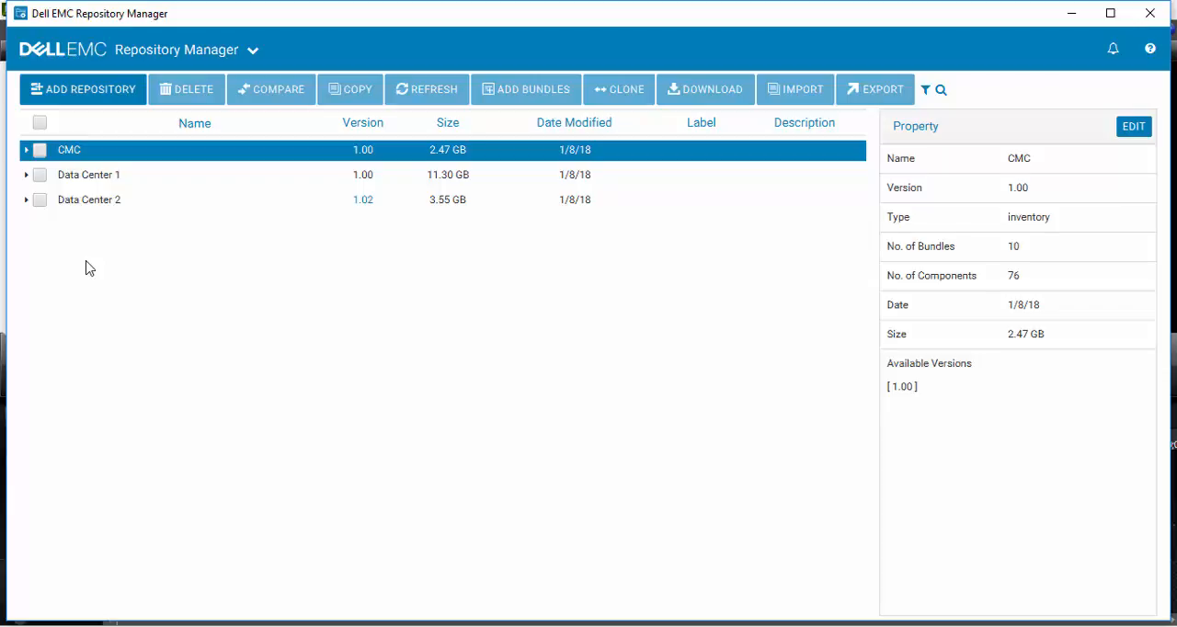
mouse_move(83, 90)
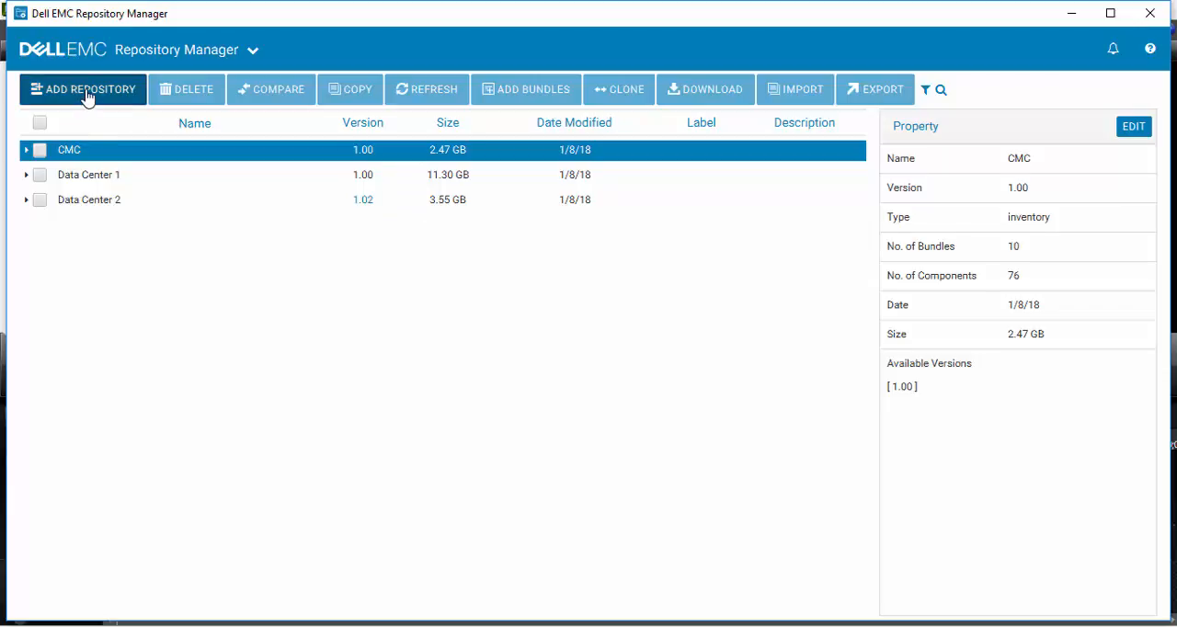
Start a new repository and name it OpenManage Enterprise.
left_click(83, 91)
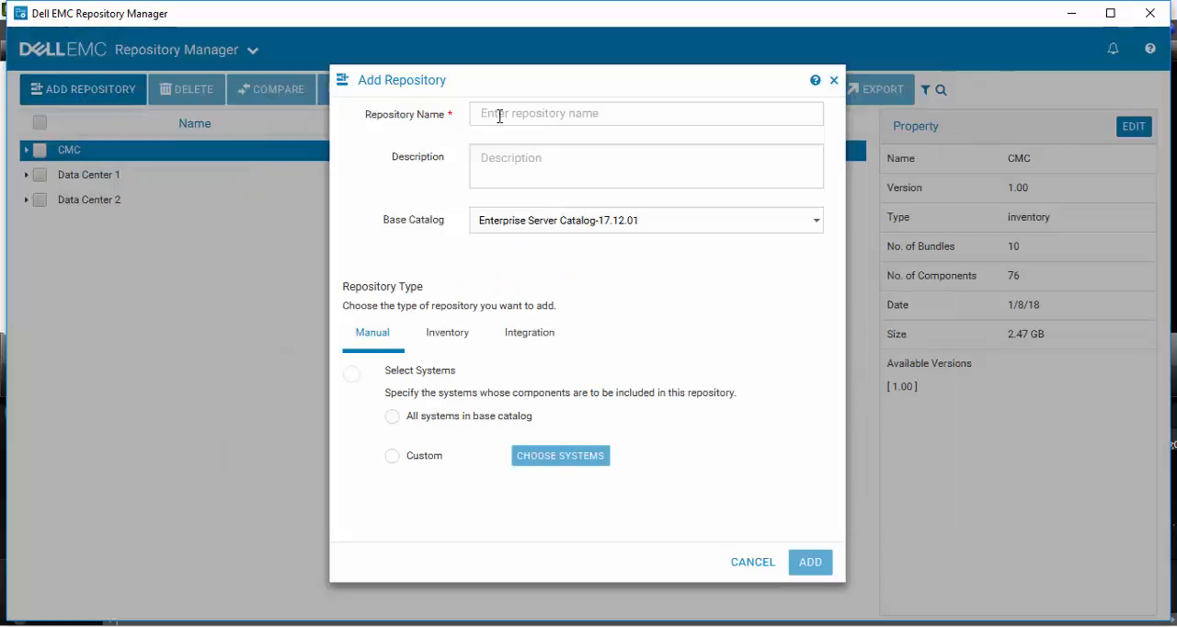
left_click(646, 114)
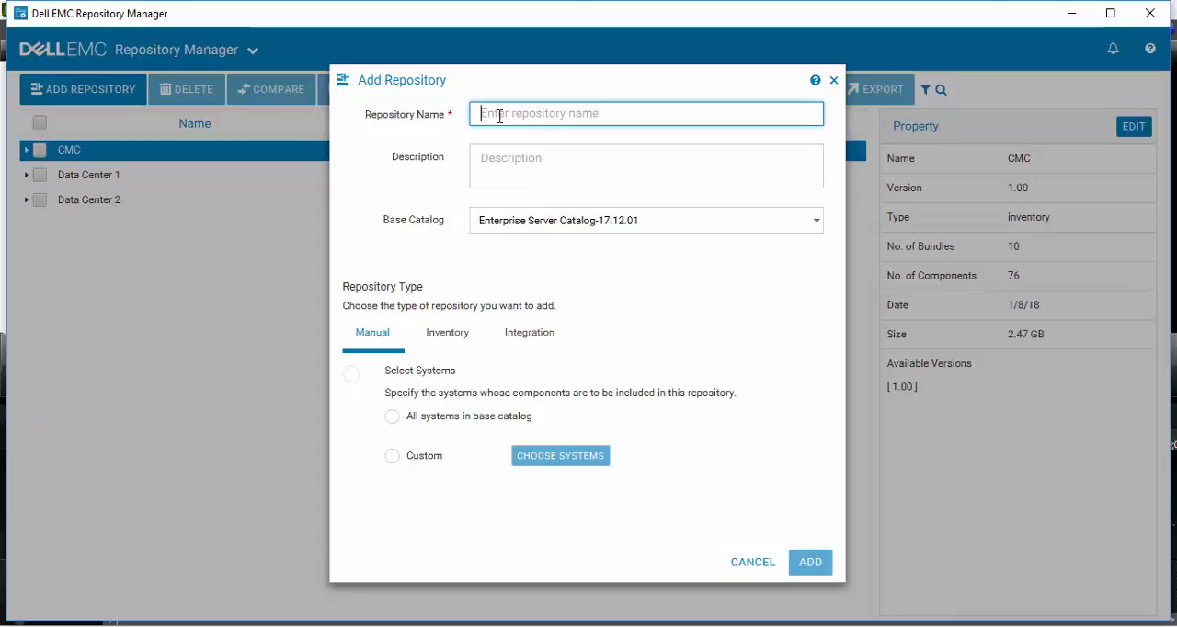
type("O")
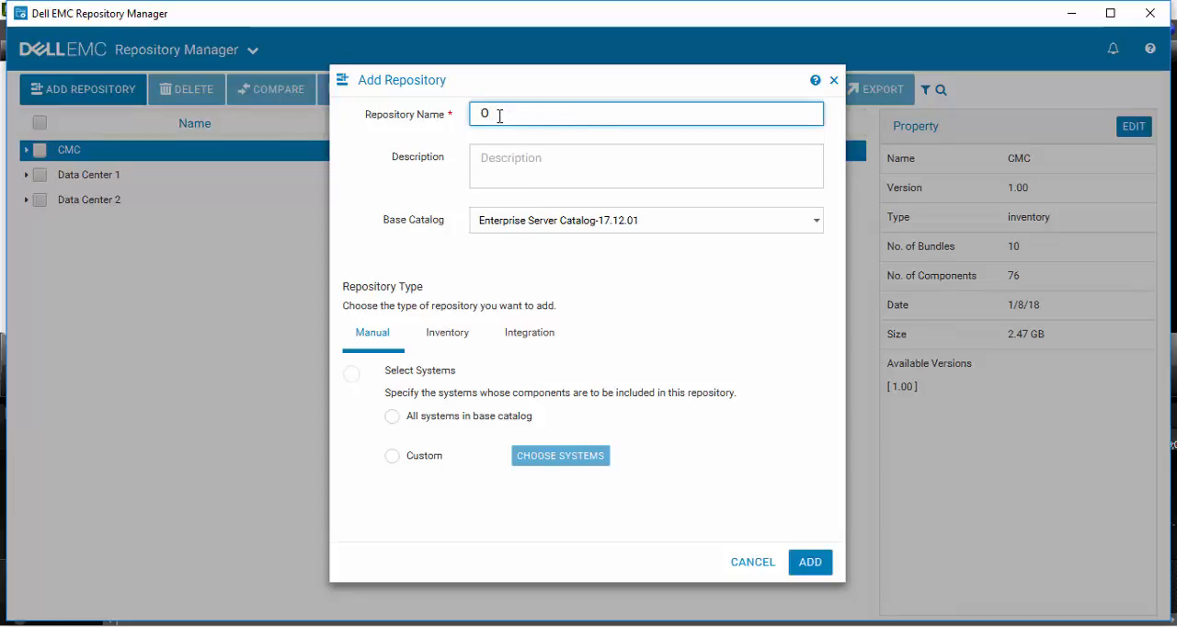
type("penMa")
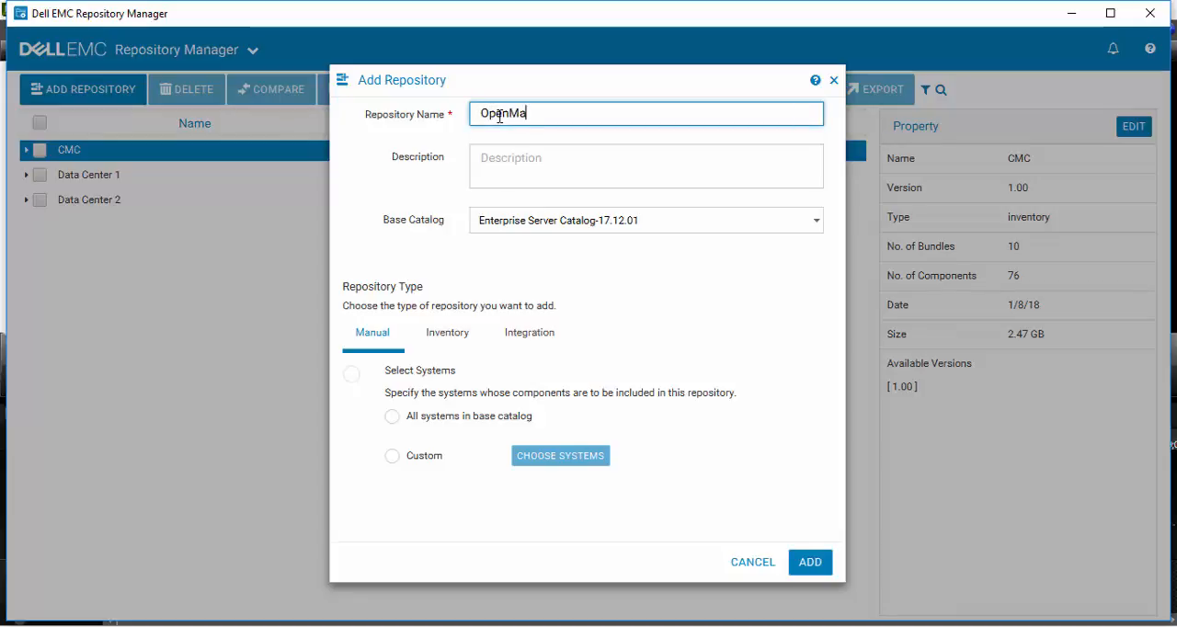
type("nage En")
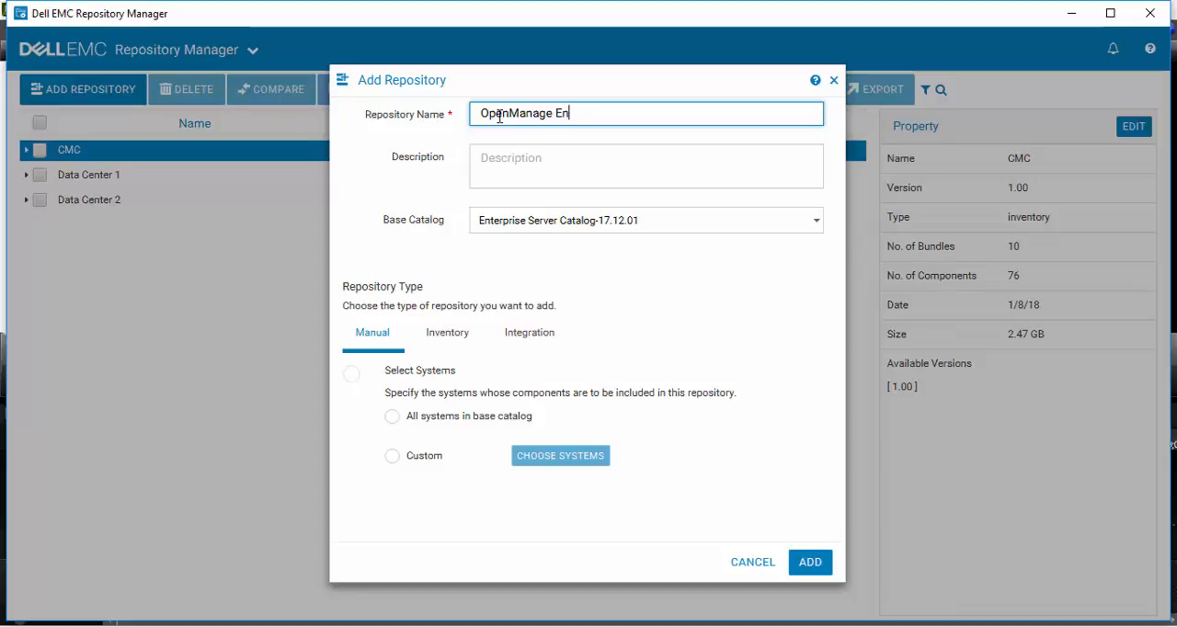
type("terprise")
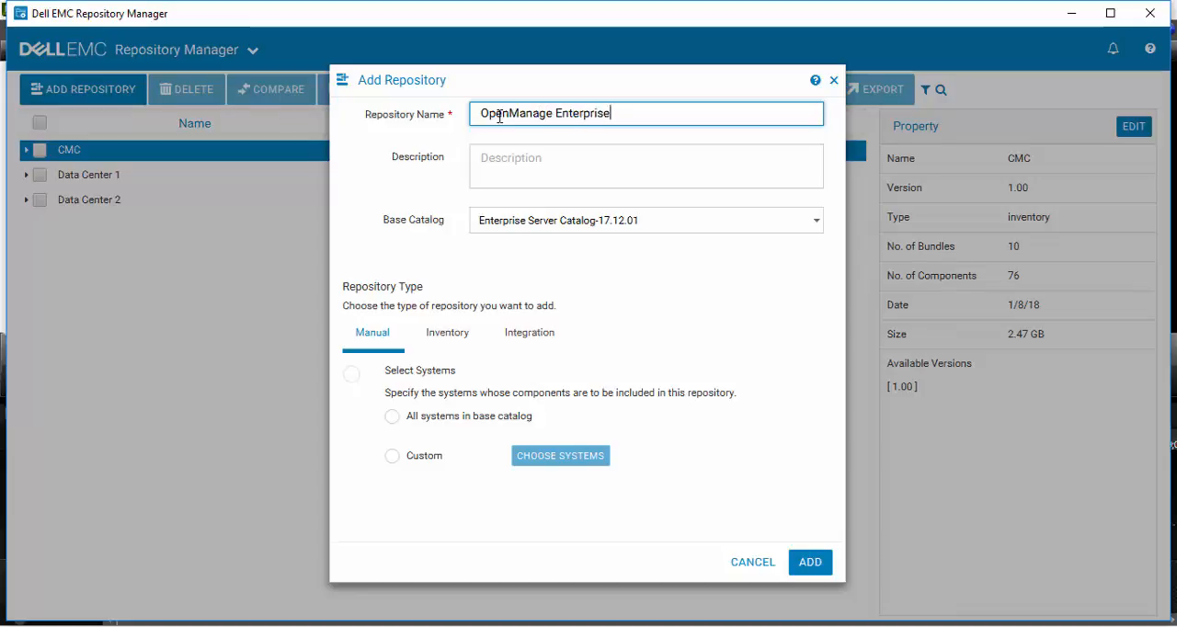
mouse_move(530, 333)
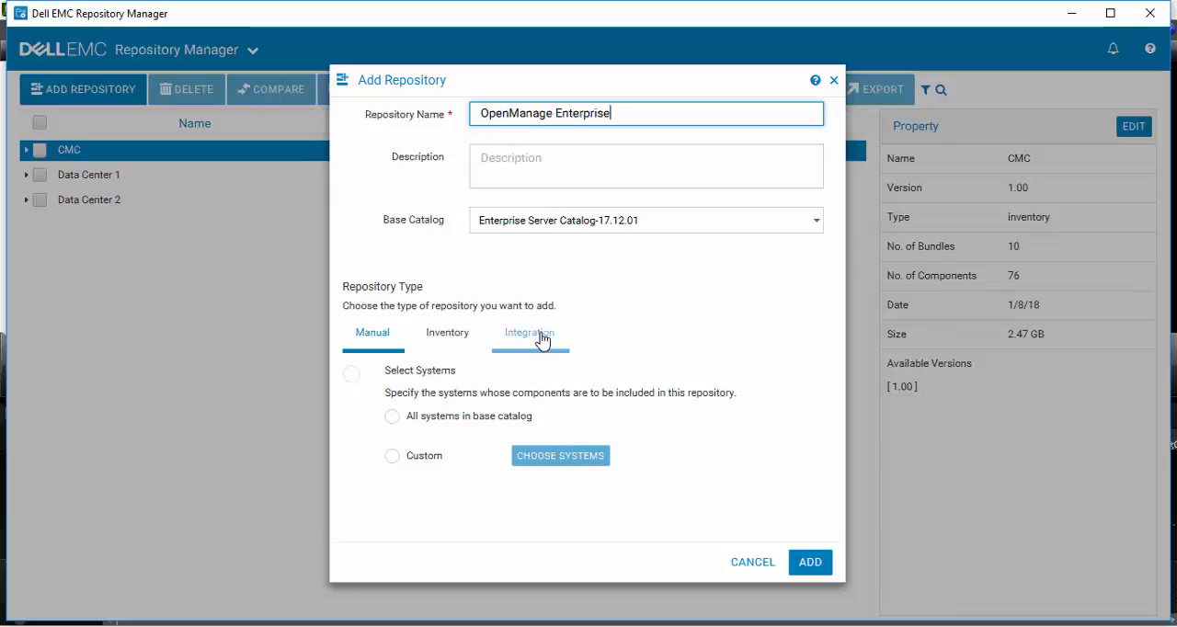
Set the repository type to Integration using Dell Console Integration.
left_click(530, 331)
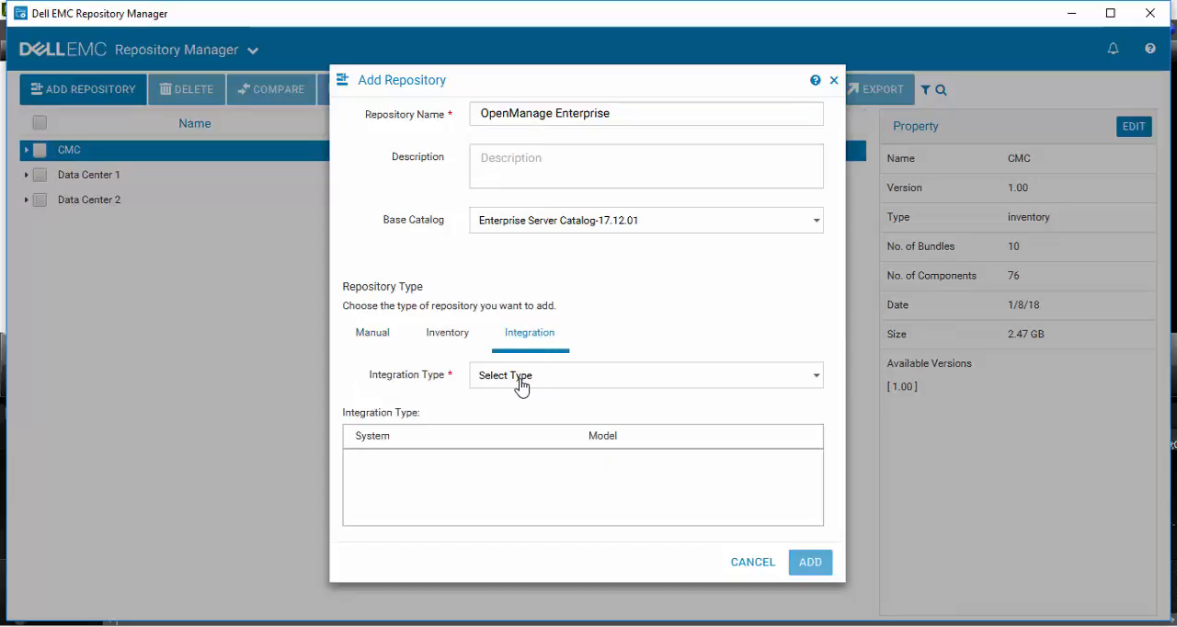
left_click(646, 376)
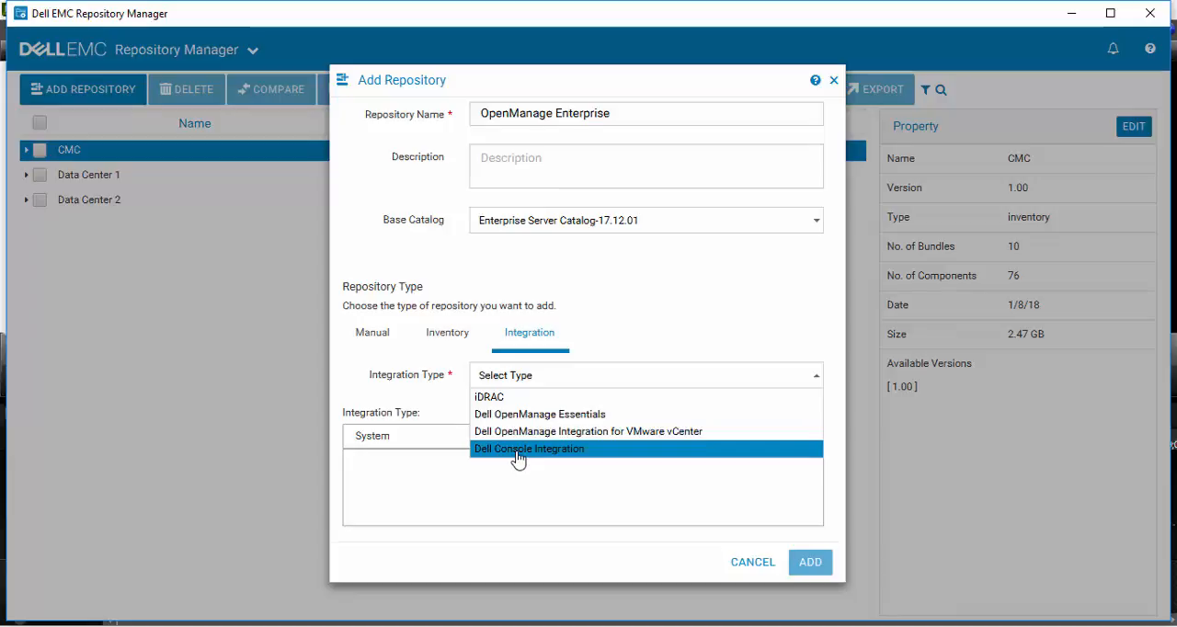
left_click(530, 449)
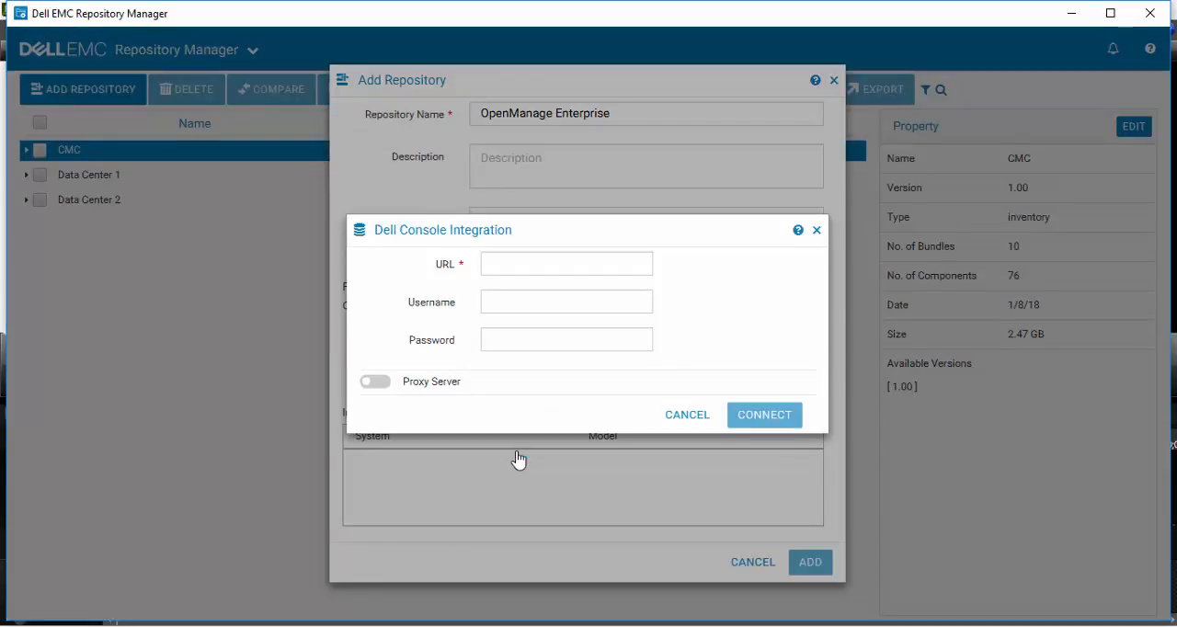
mouse_move(524, 452)
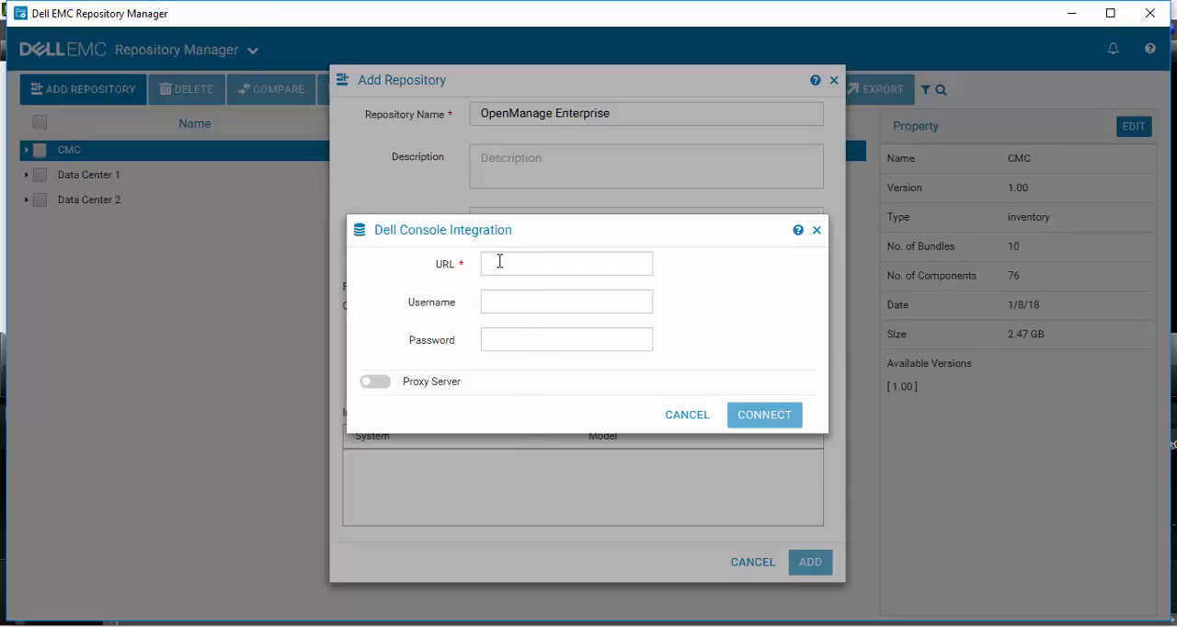
Enter the console's API URL, the username admin and the password.
left_click(566, 265)
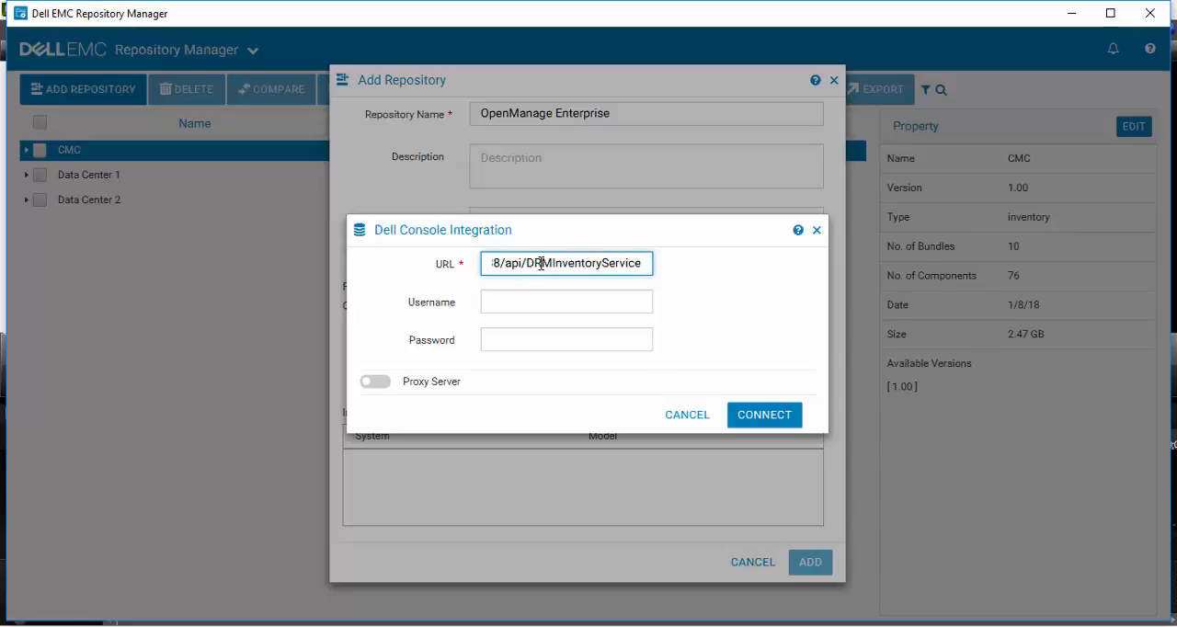
mouse_move(629, 287)
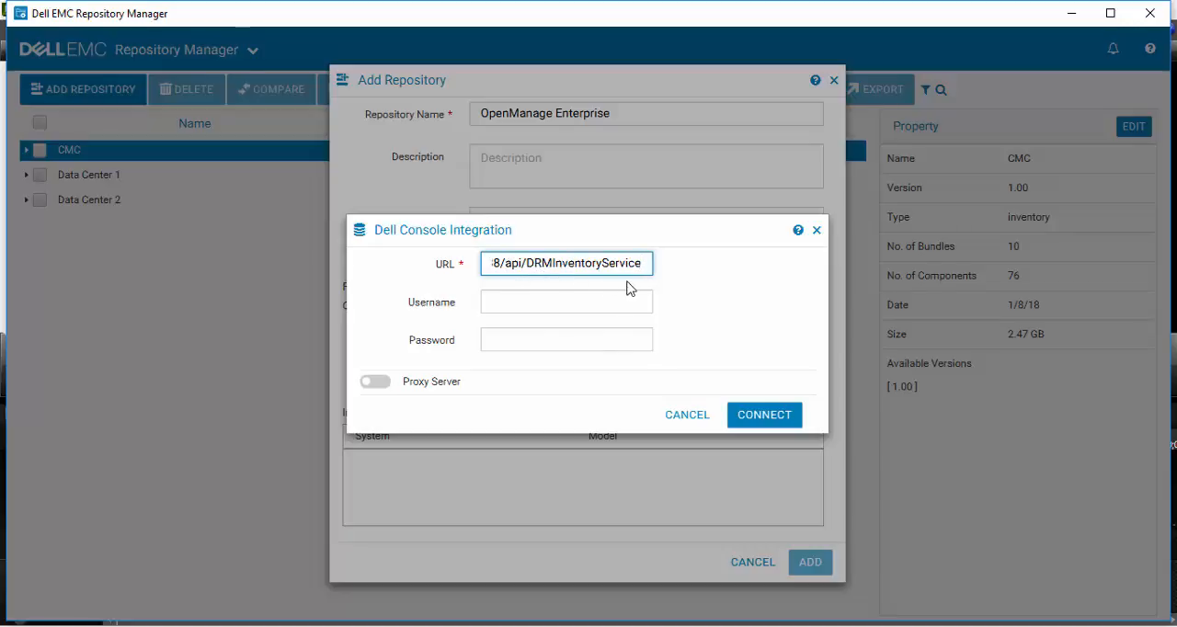
left_click(567, 302)
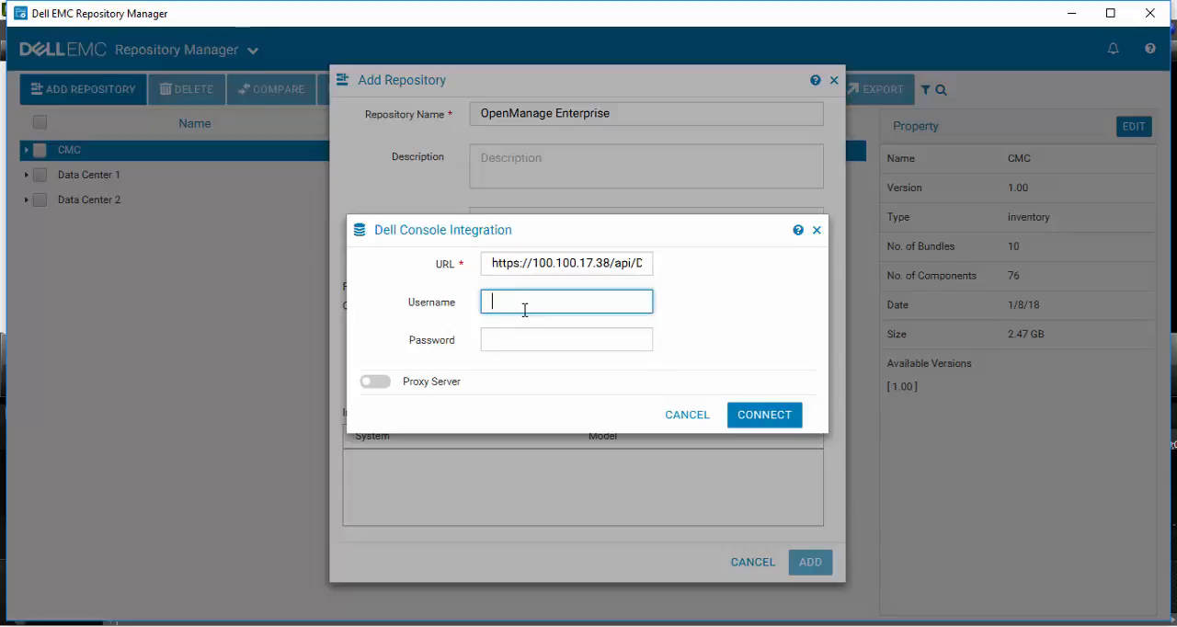
type("admin")
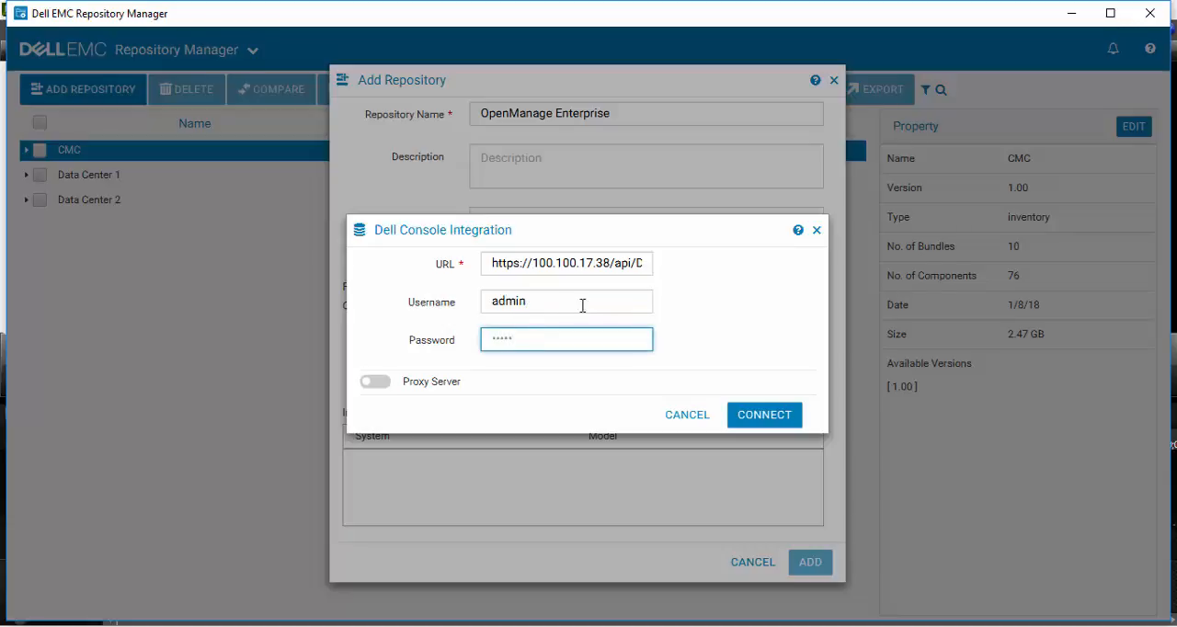
Connect to the OpenManage Enterprise console and wait for its details to load.
left_click(765, 415)
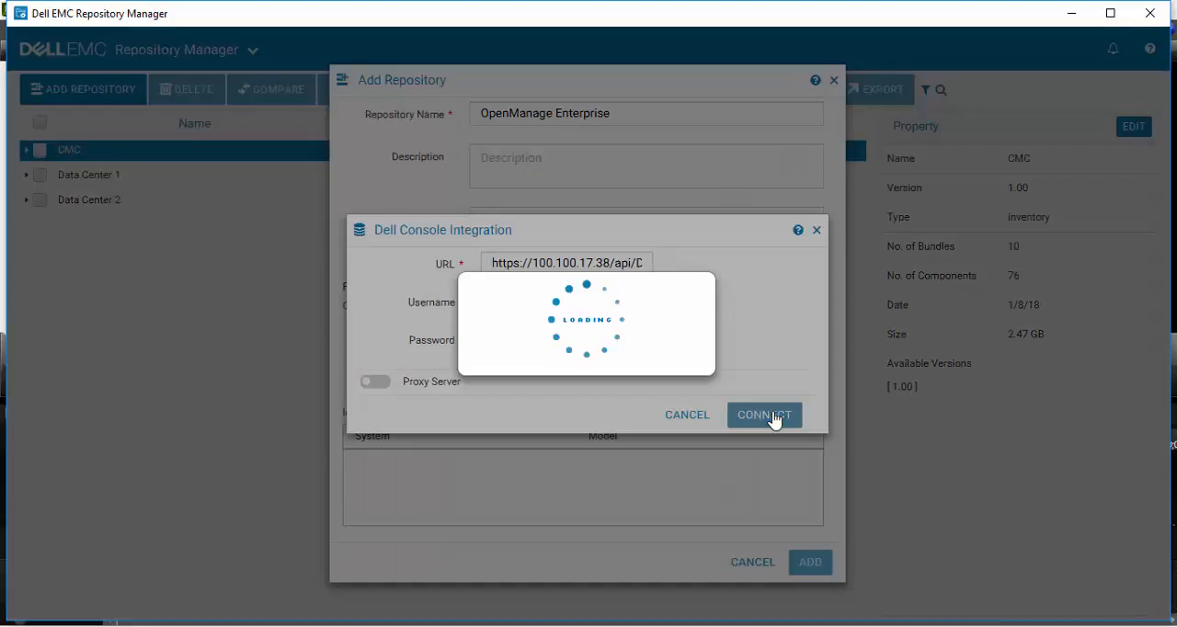
mouse_move(784, 405)
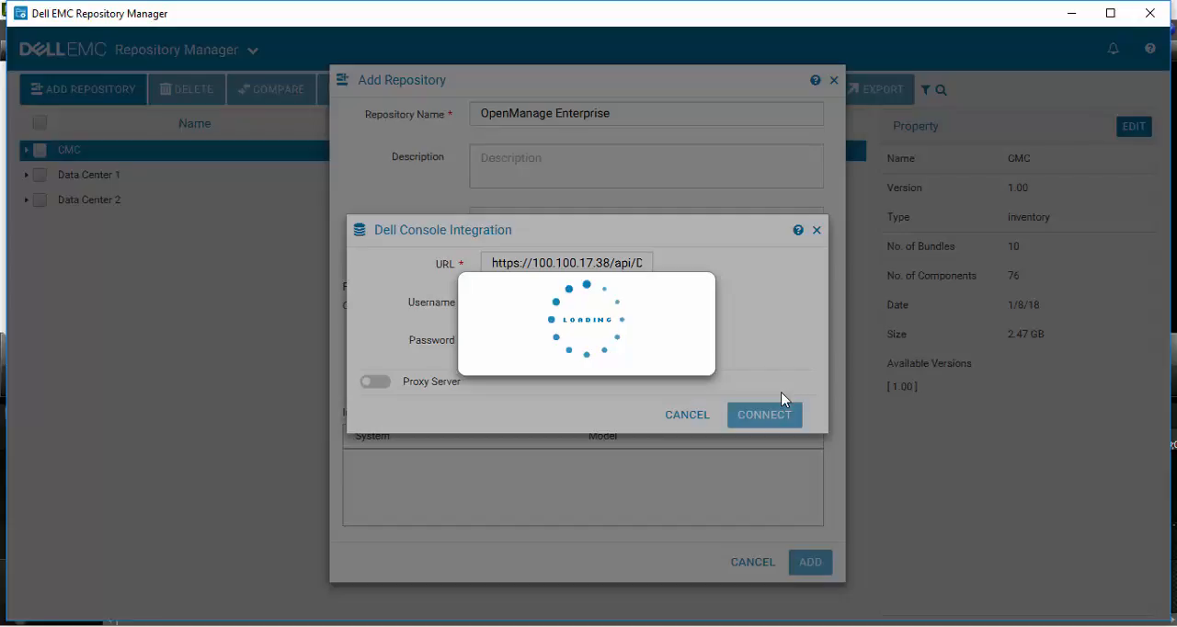
mouse_move(800, 366)
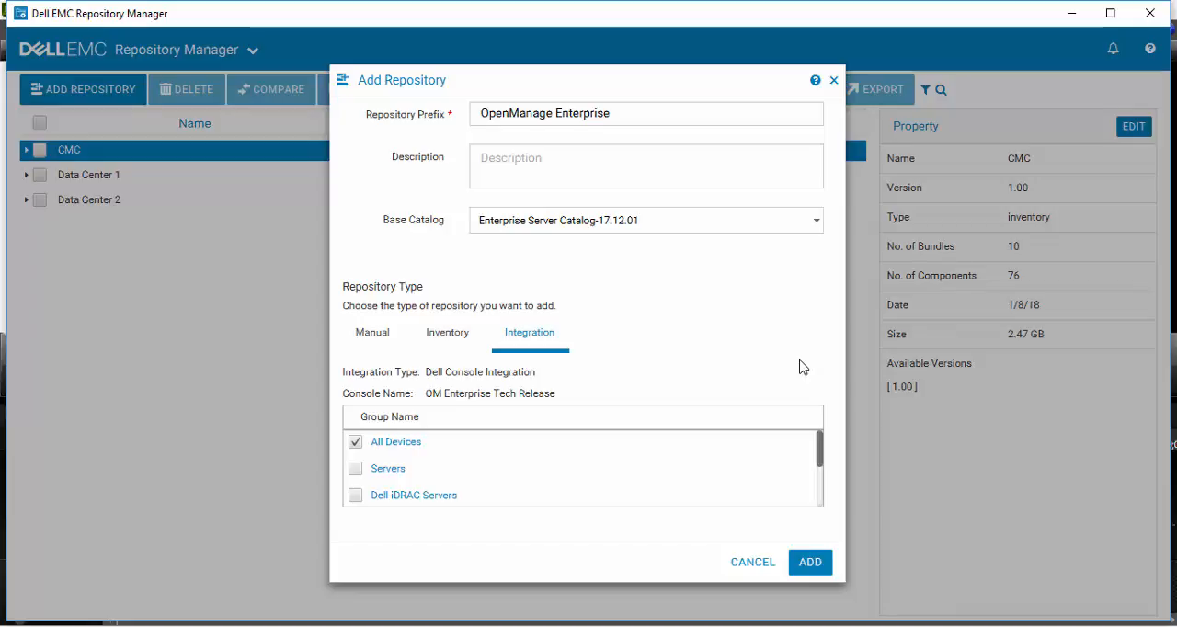
mouse_move(781, 469)
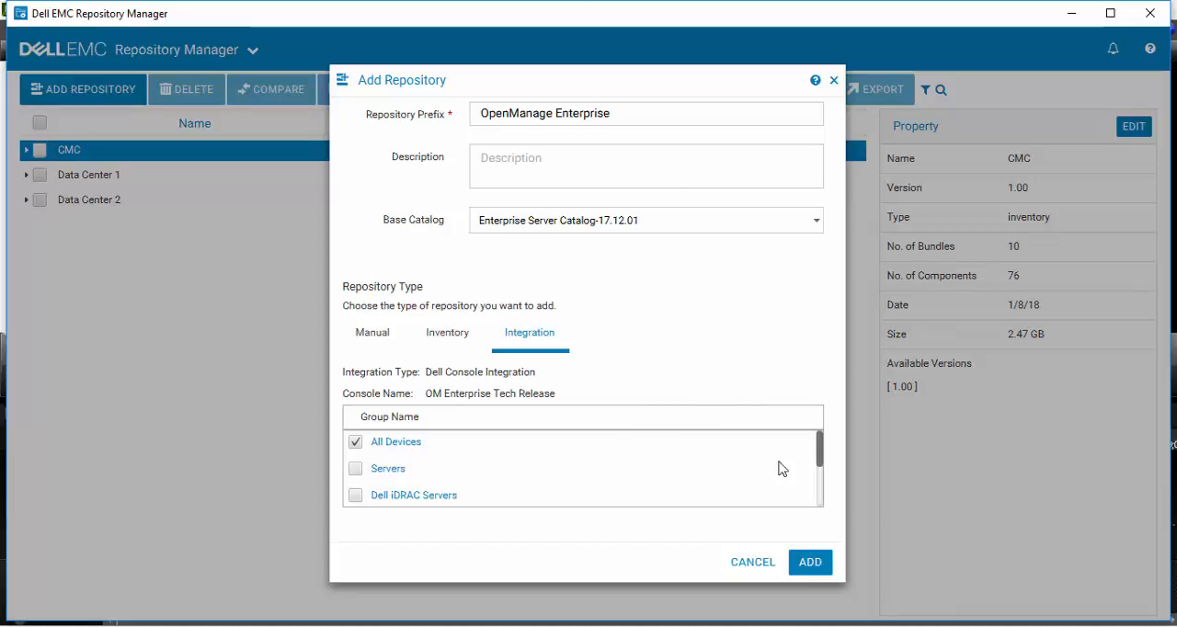
Check the Dell iDRAC Servers group in the Group Name list.
scroll("down", 3)
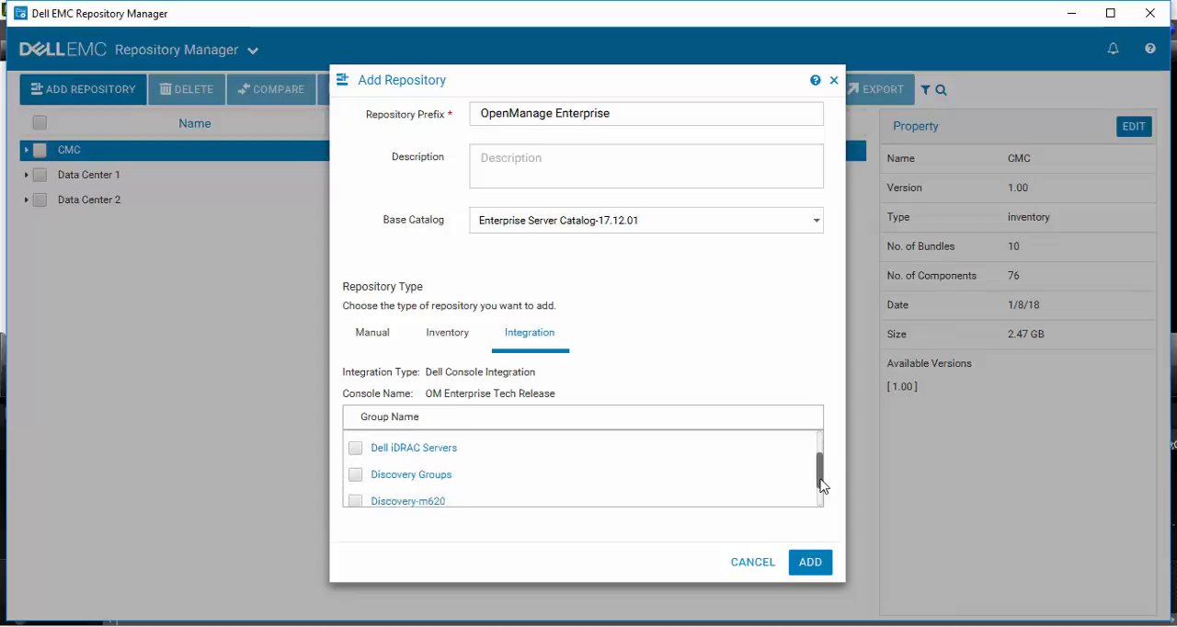
scroll("down", 3)
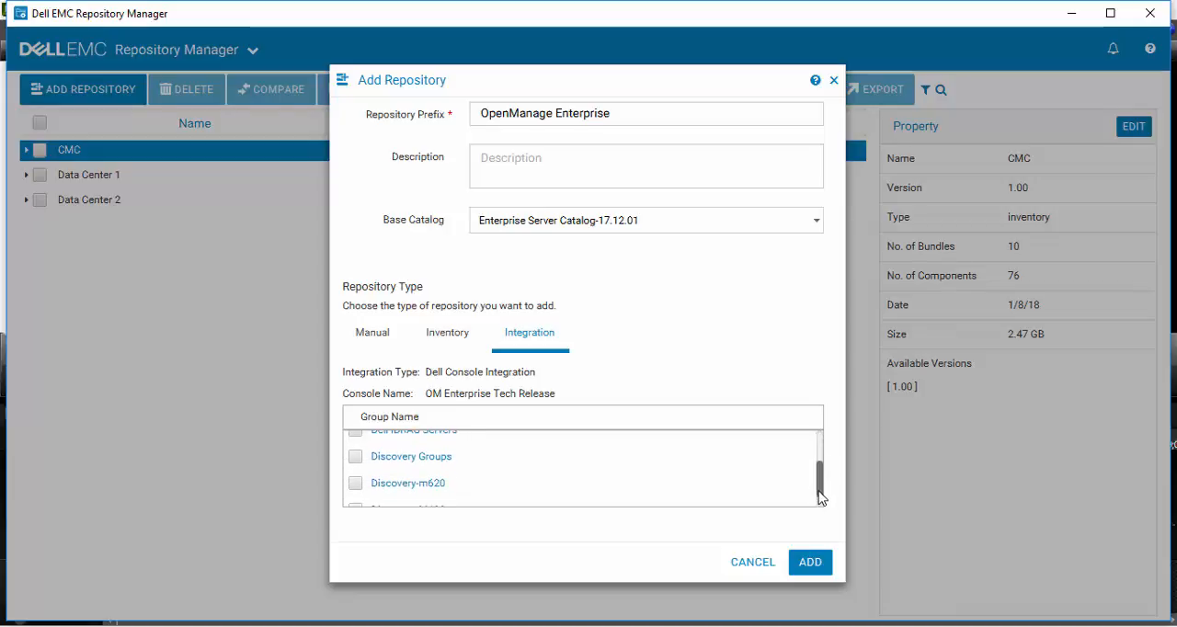
scroll("down", 3)
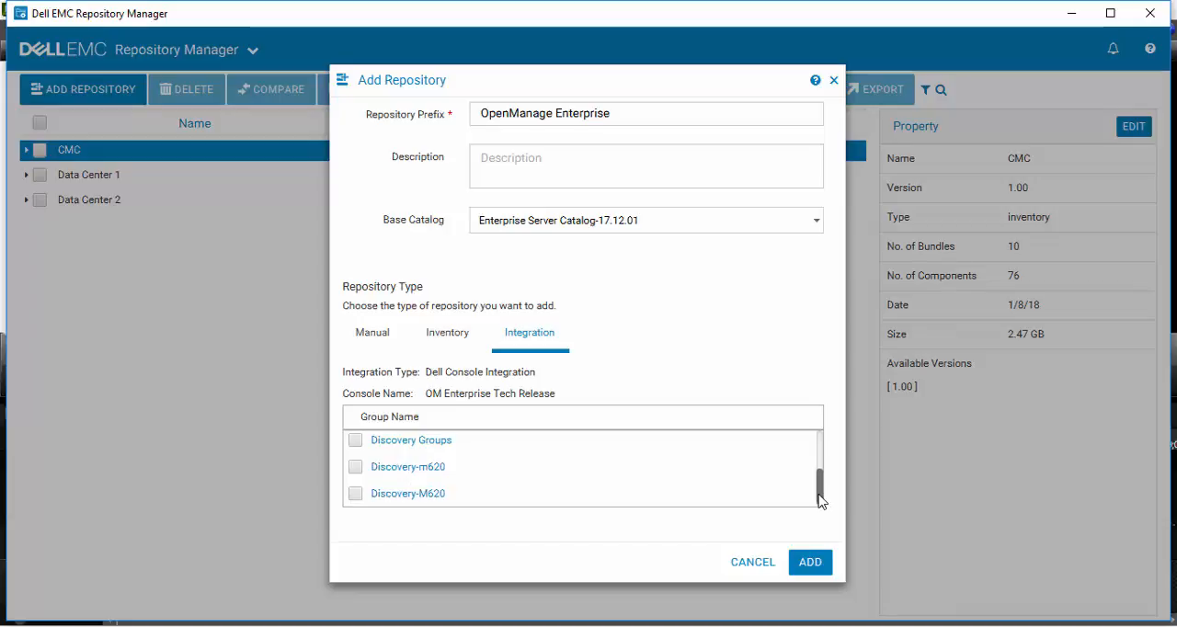
scroll("up", 3)
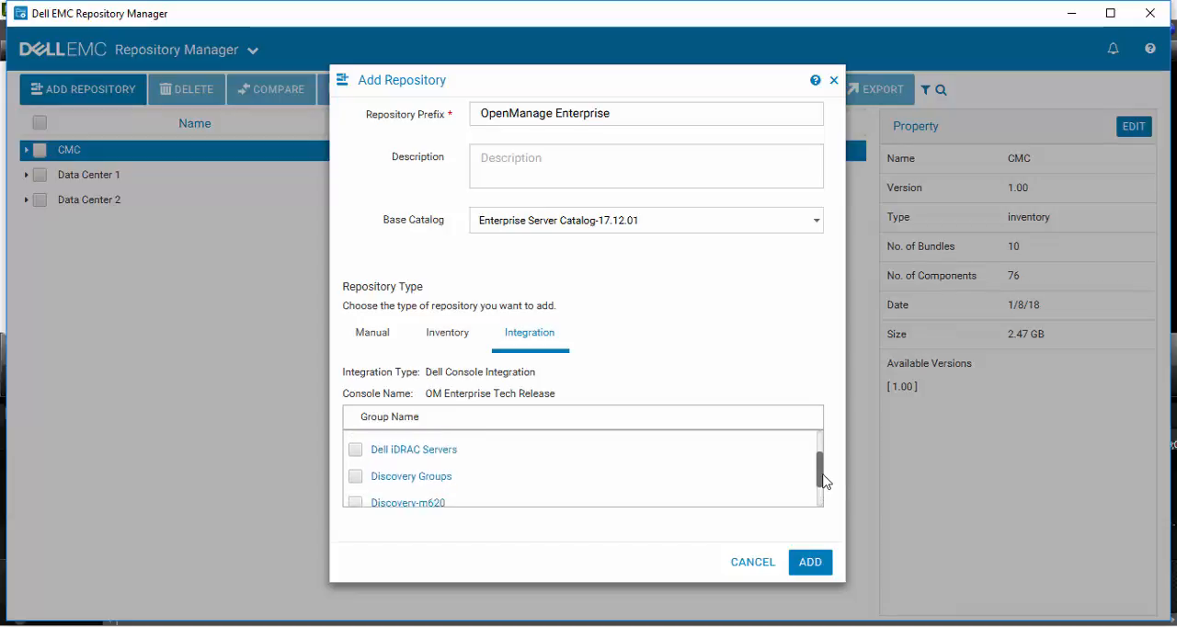
scroll("up", 3)
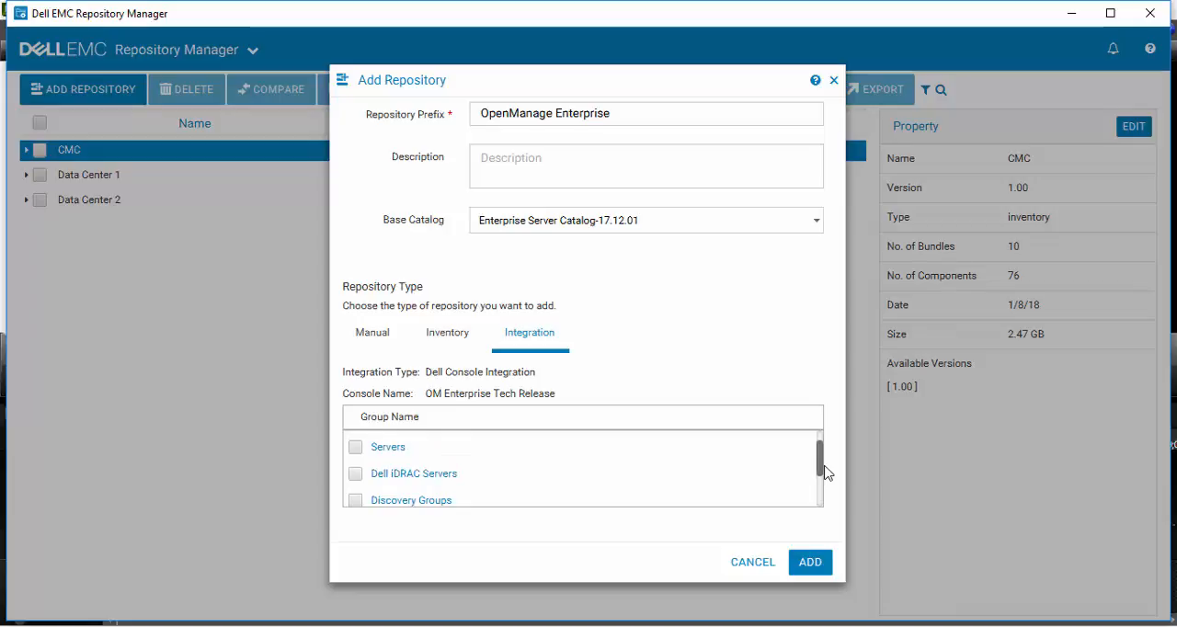
mouse_move(821, 471)
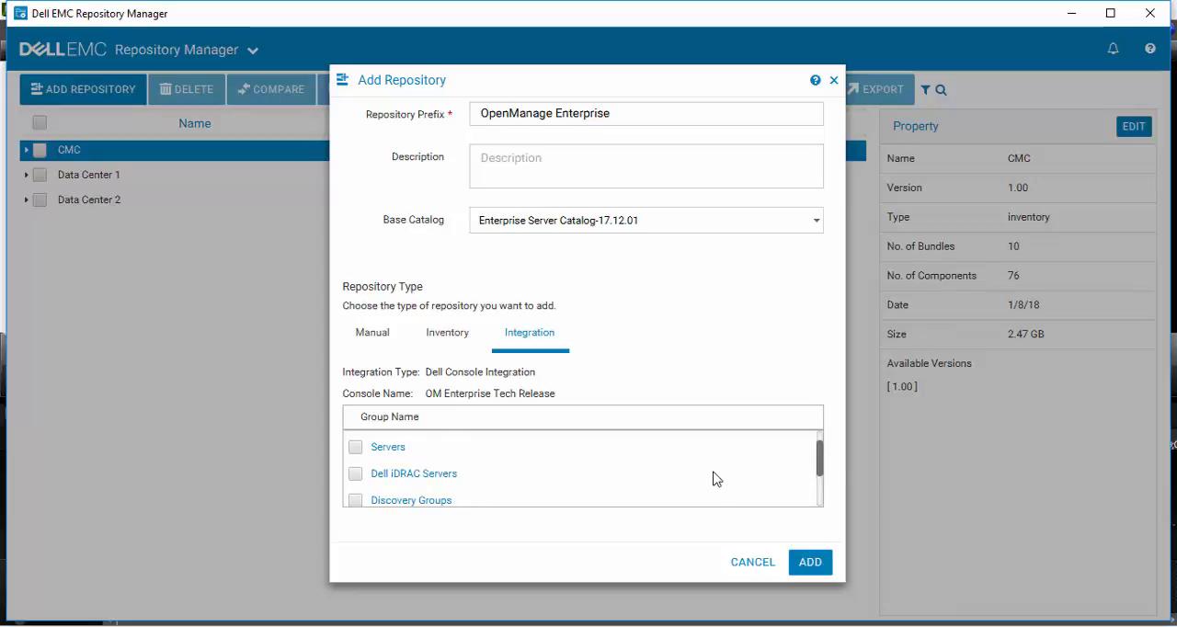
mouse_move(405, 482)
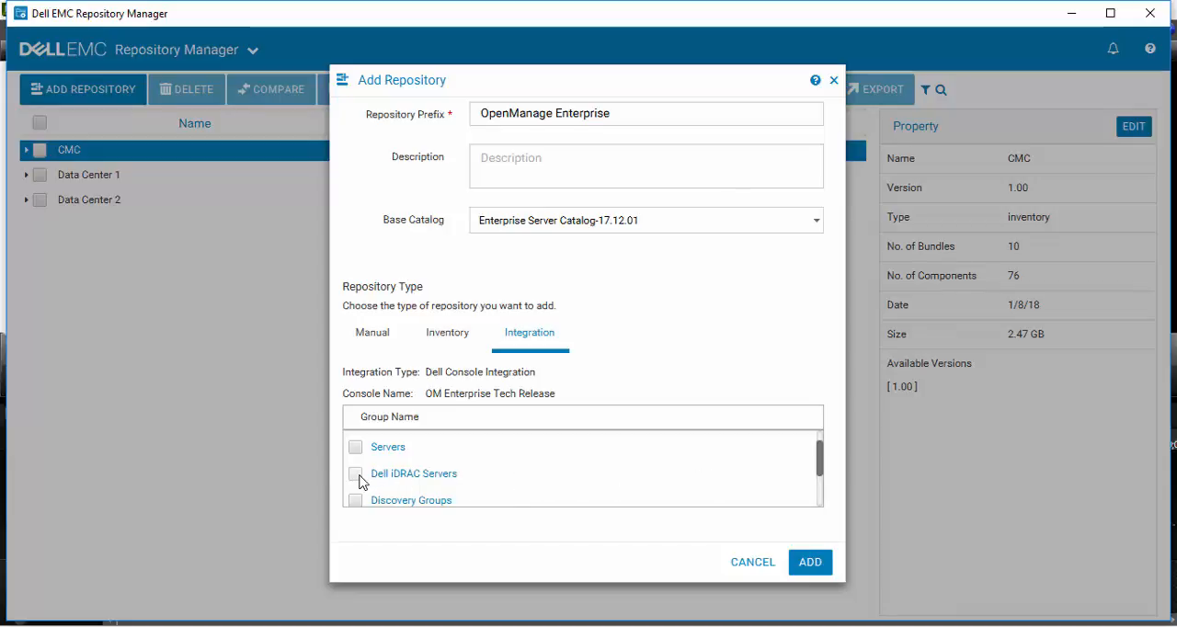
left_click(355, 472)
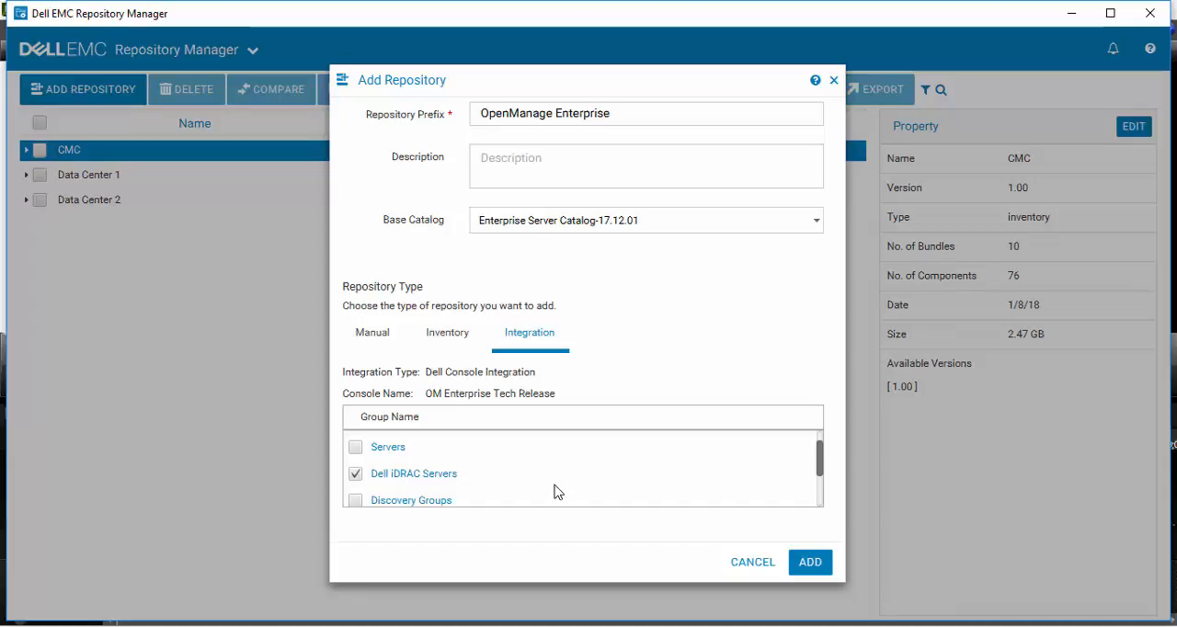
mouse_move(644, 506)
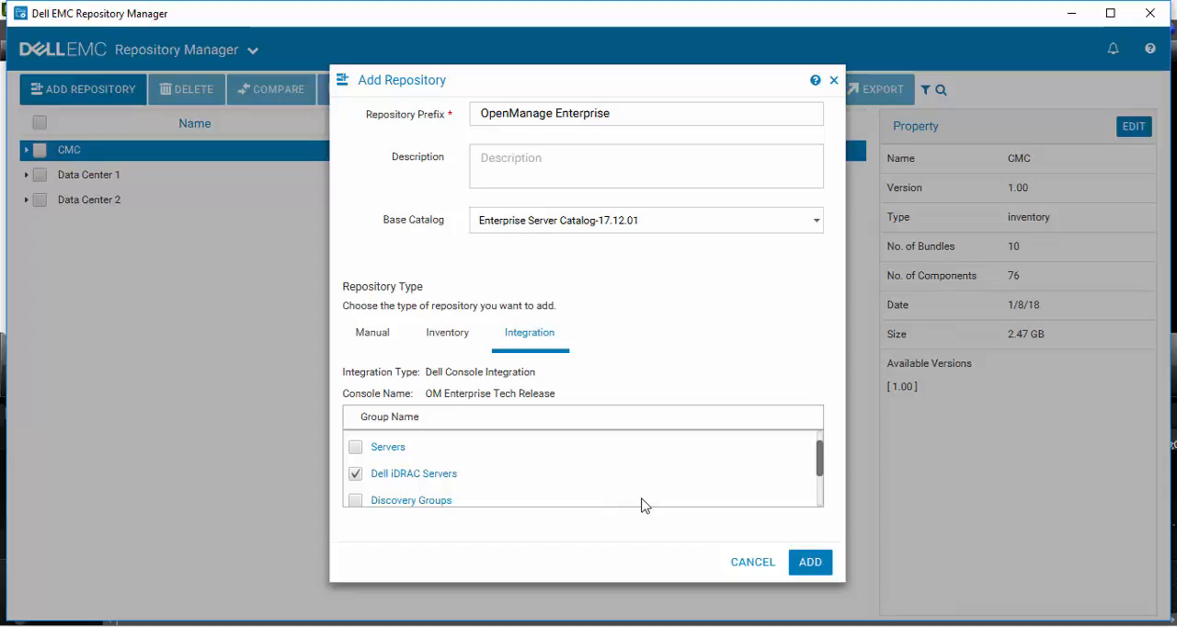
mouse_move(828, 554)
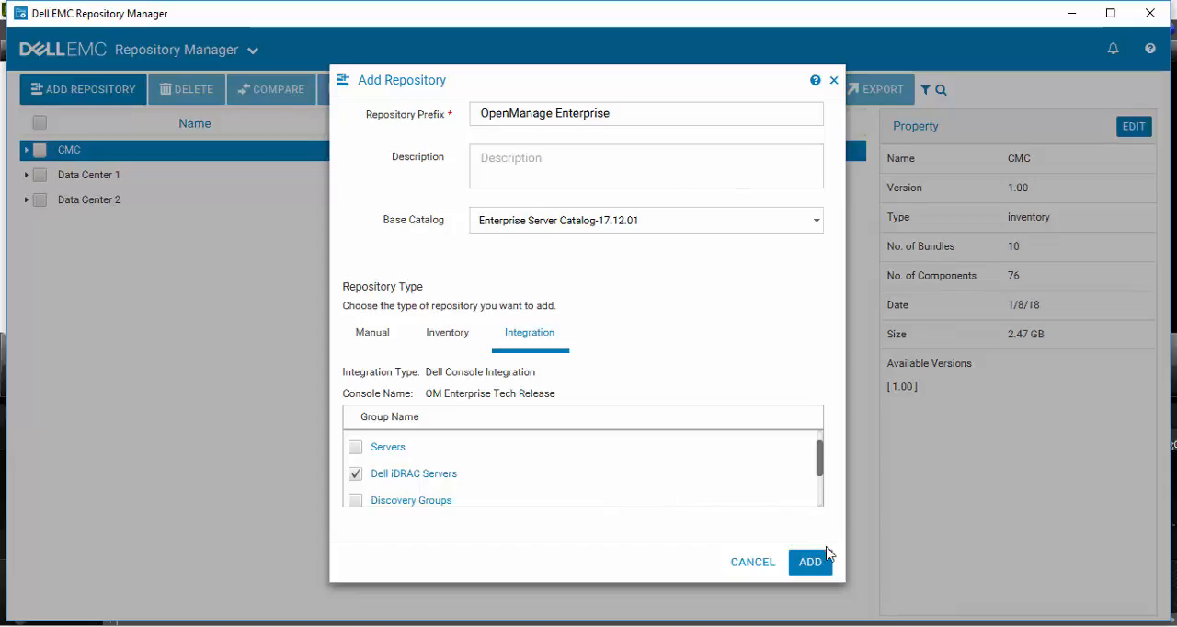
Add the repository, creating OpenManage Enterprise-All Devices and -Dell iDRAC Servers, 1.14 GB each.
left_click(809, 563)
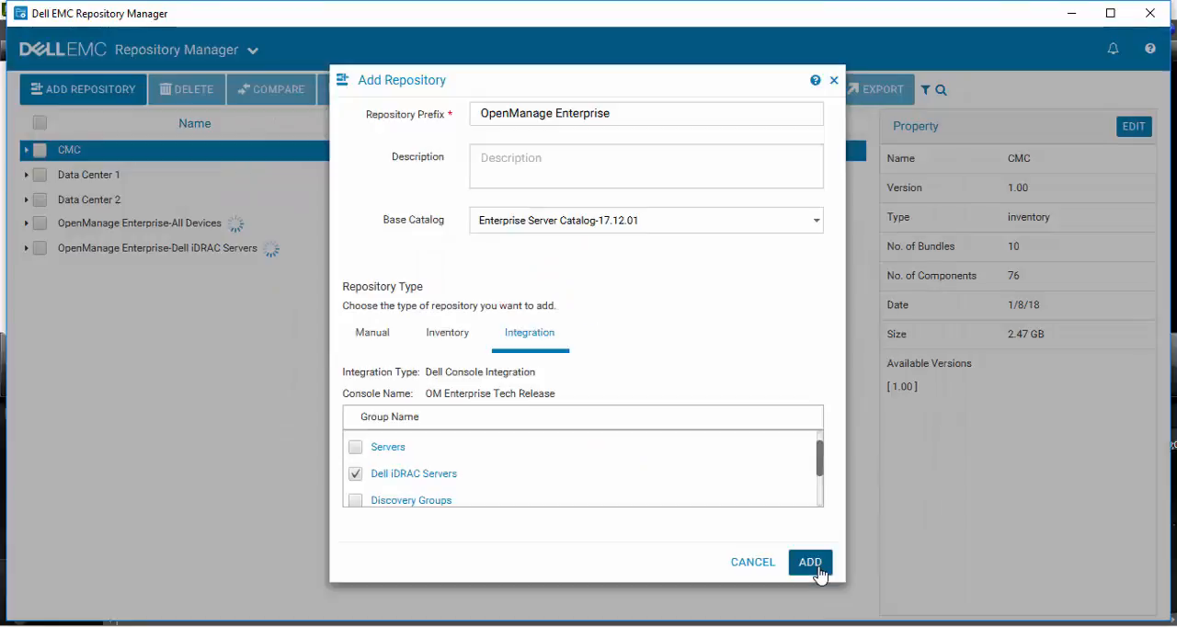
left_click(809, 562)
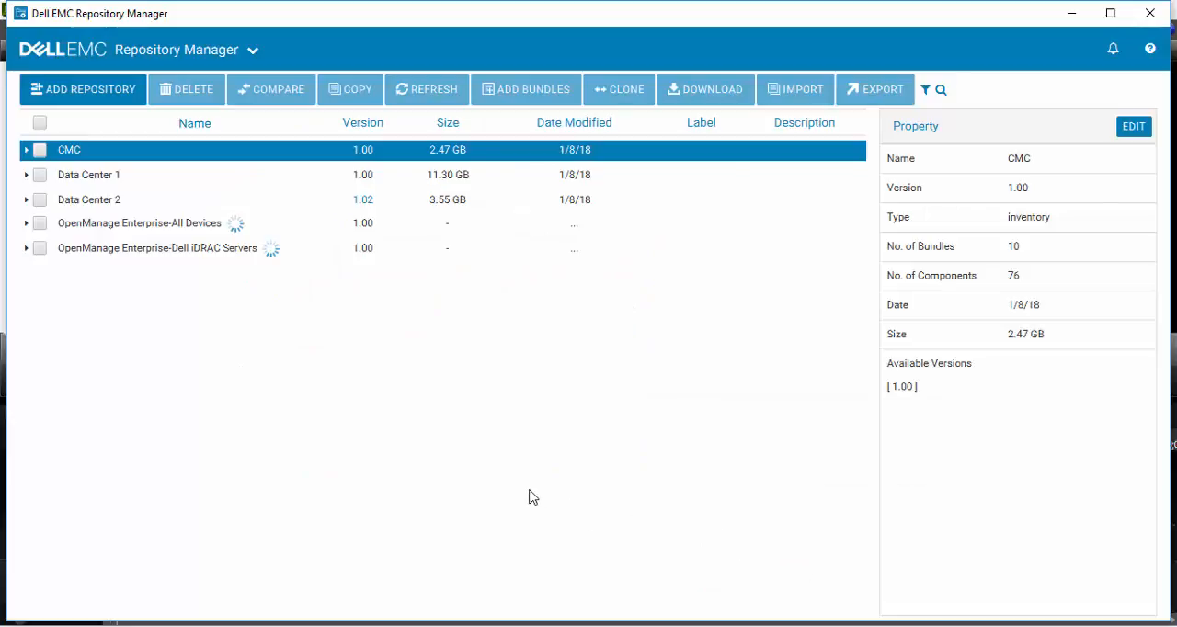
mouse_move(195, 322)
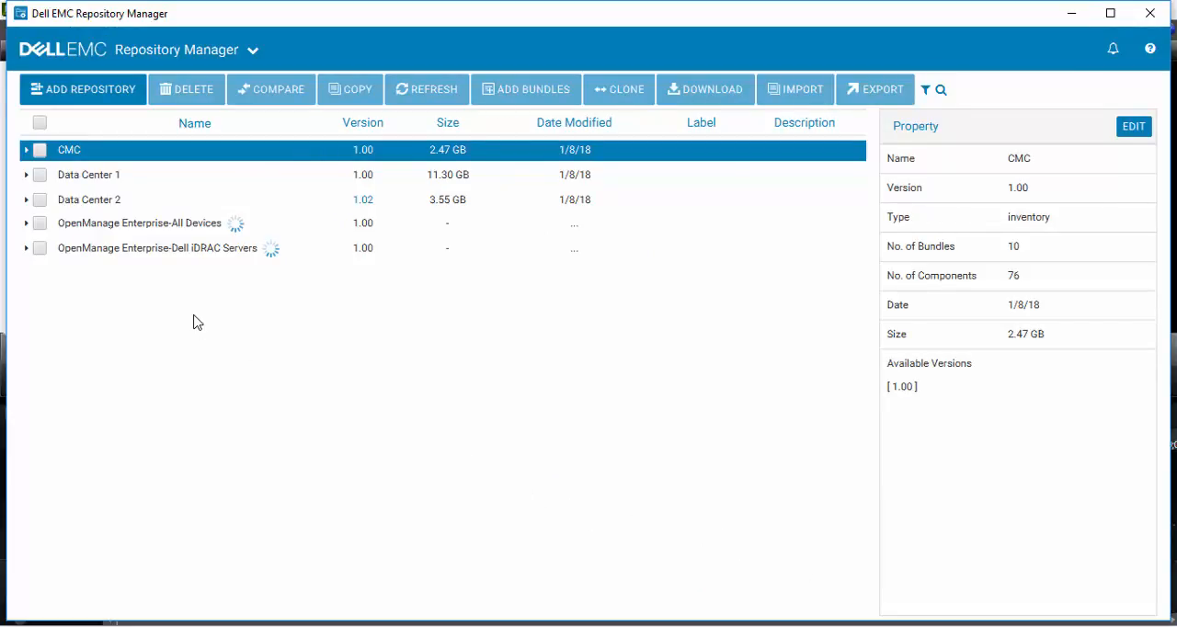
mouse_move(150, 272)
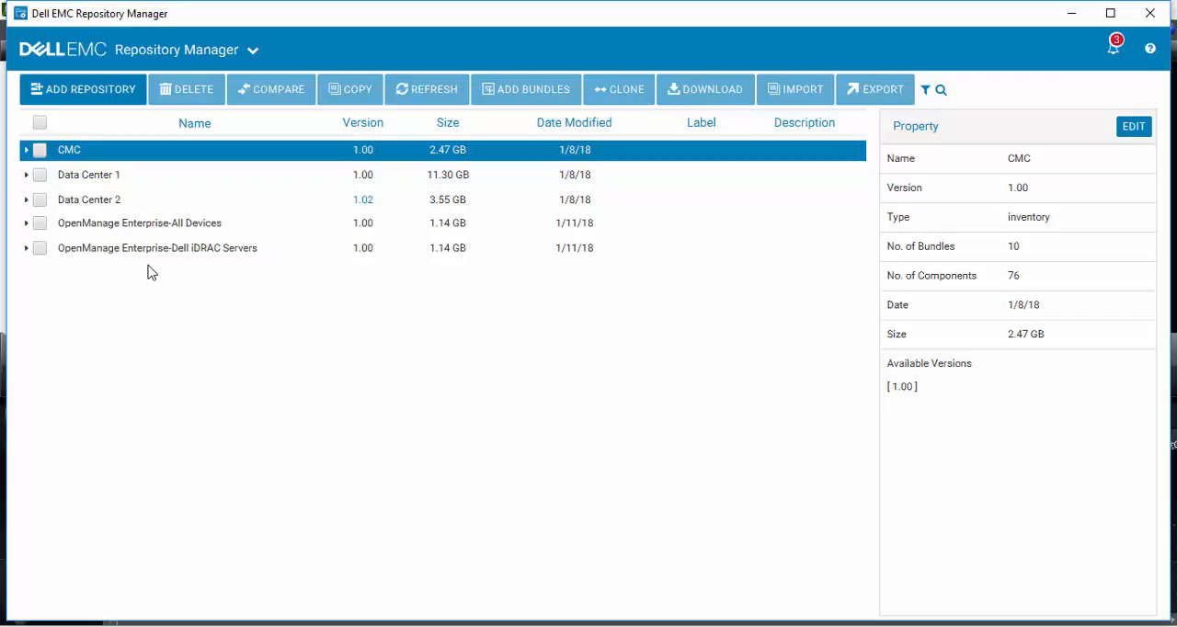
mouse_move(101, 266)
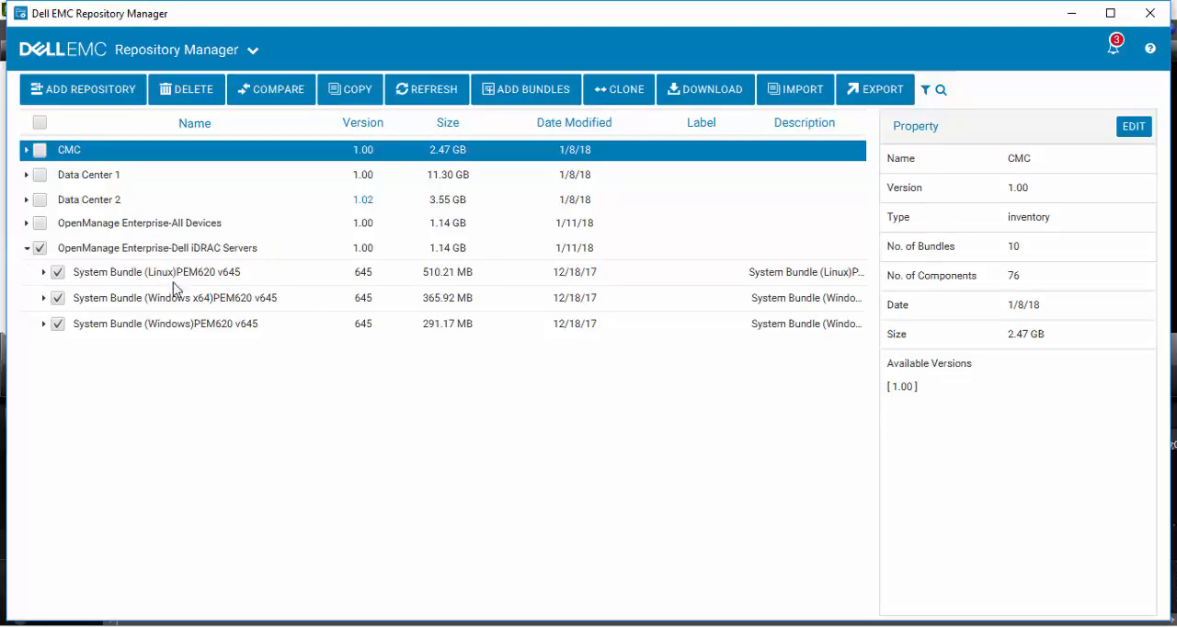
mouse_move(202, 292)
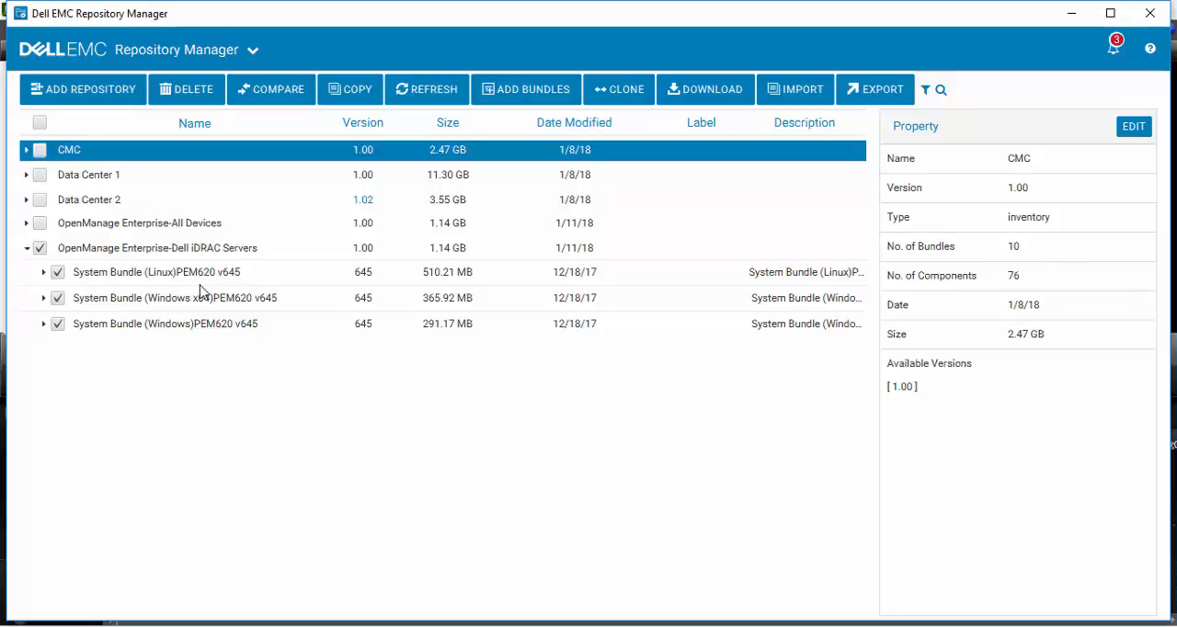
mouse_move(44, 298)
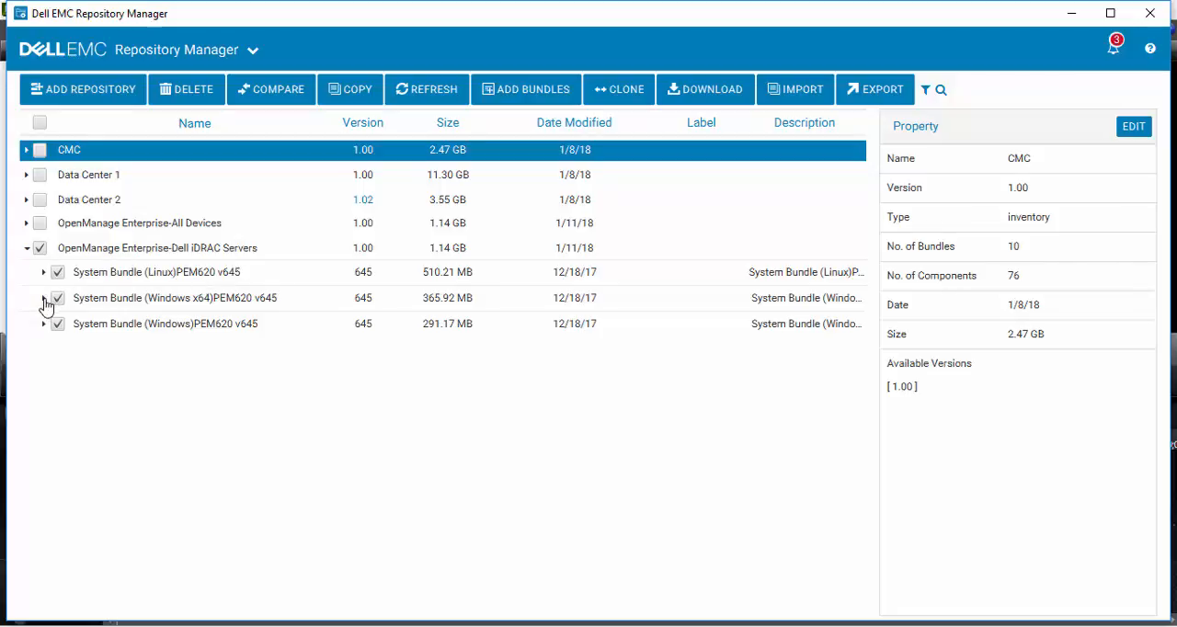
Expand the PEM620 v645 Windows x64 bundle to view its components, then collapse it.
left_click(44, 298)
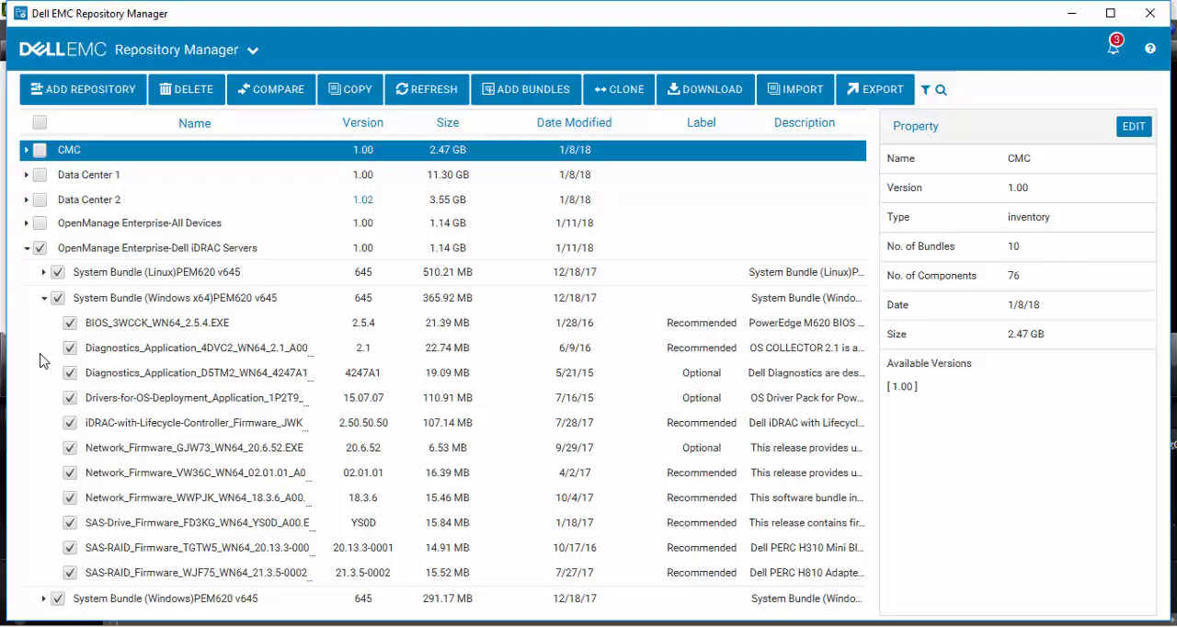
mouse_move(45, 302)
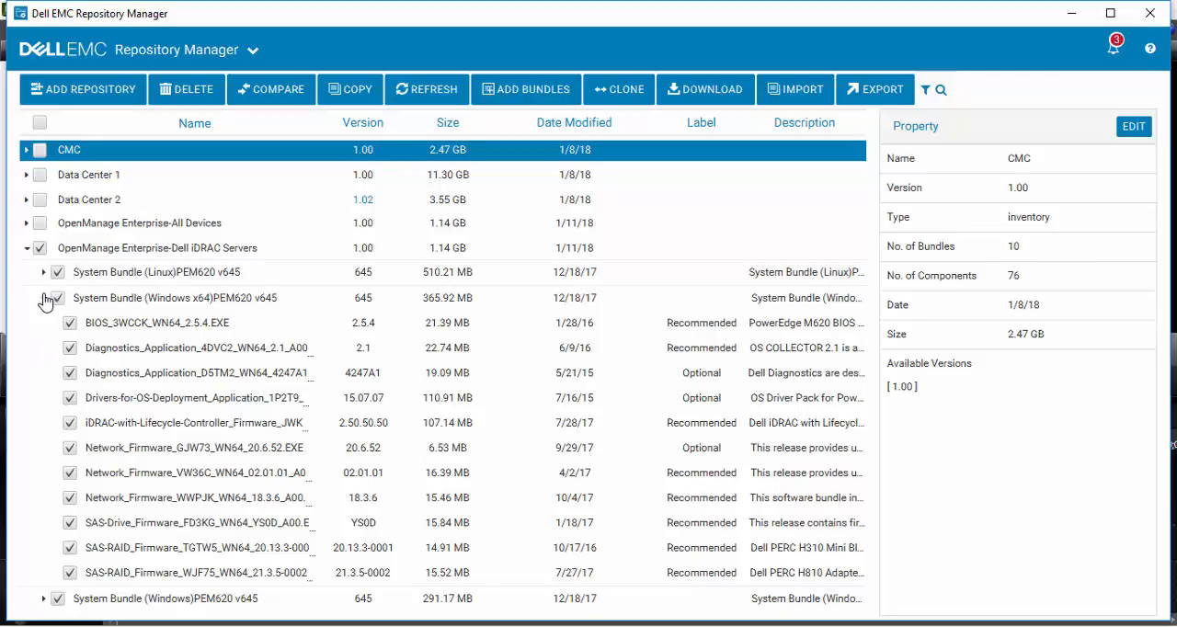
left_click(42, 298)
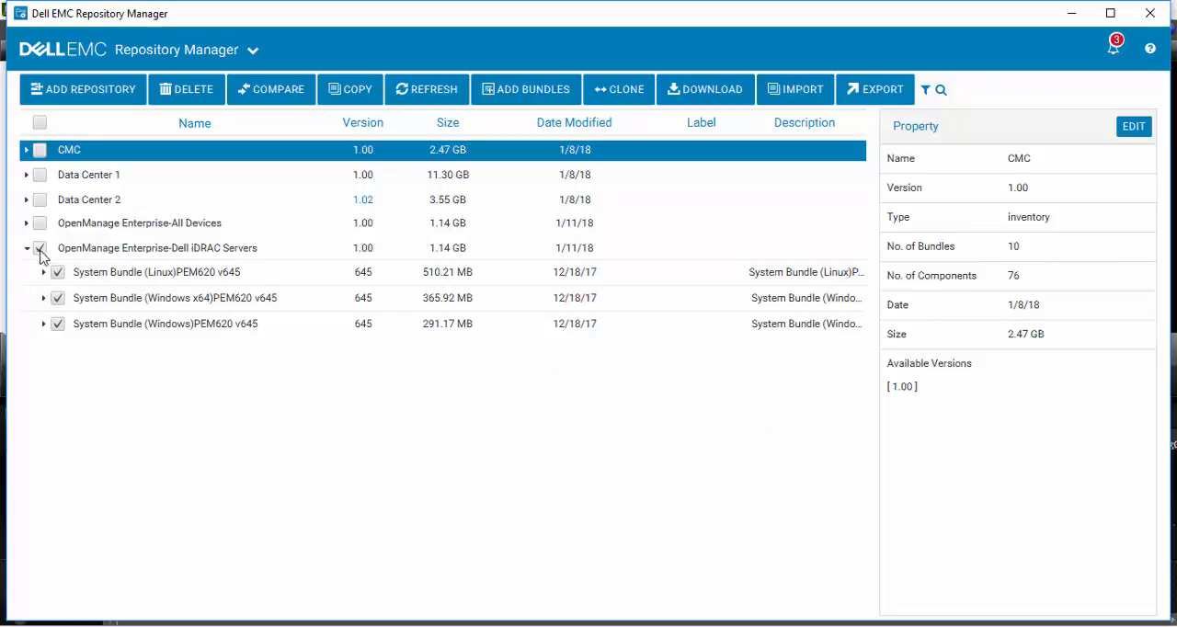